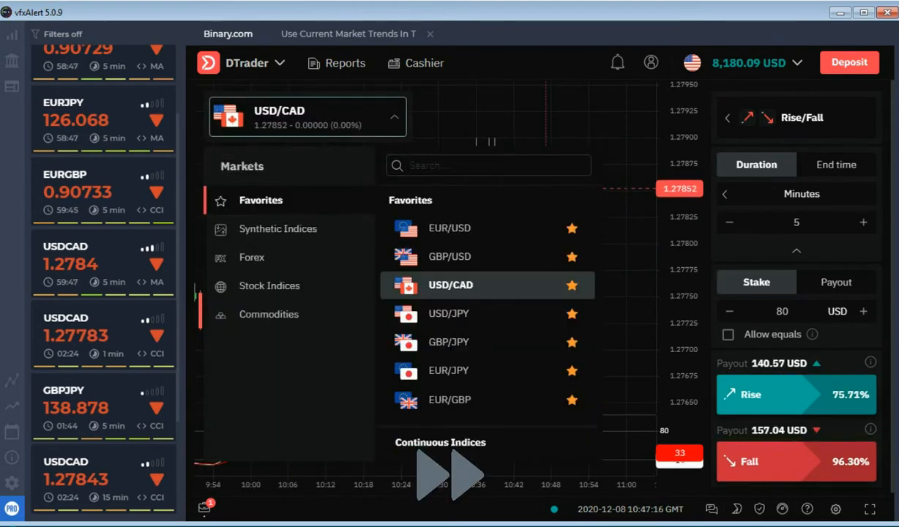
# Browse Favorites through EUR/JPY to USD/CAD as the latest option closes won at 8,338.01 USD
pyautogui.click(450, 257)
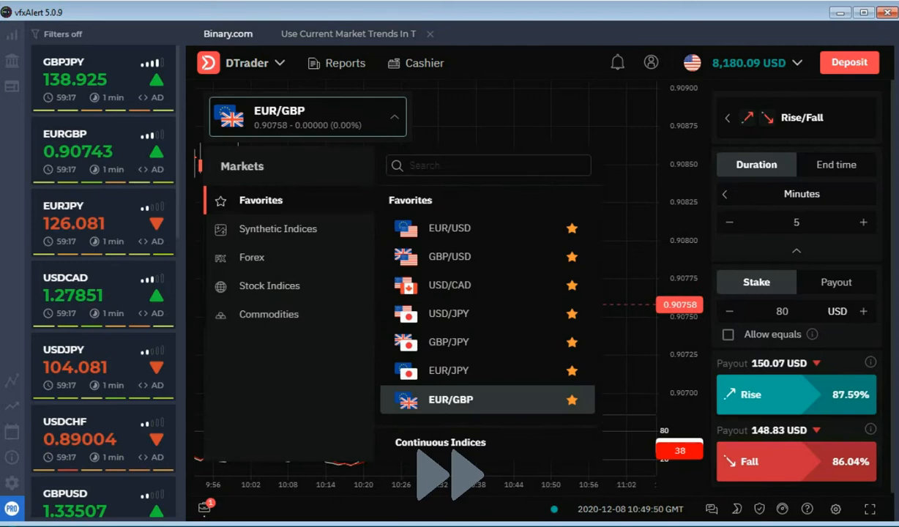
pyautogui.click(449, 369)
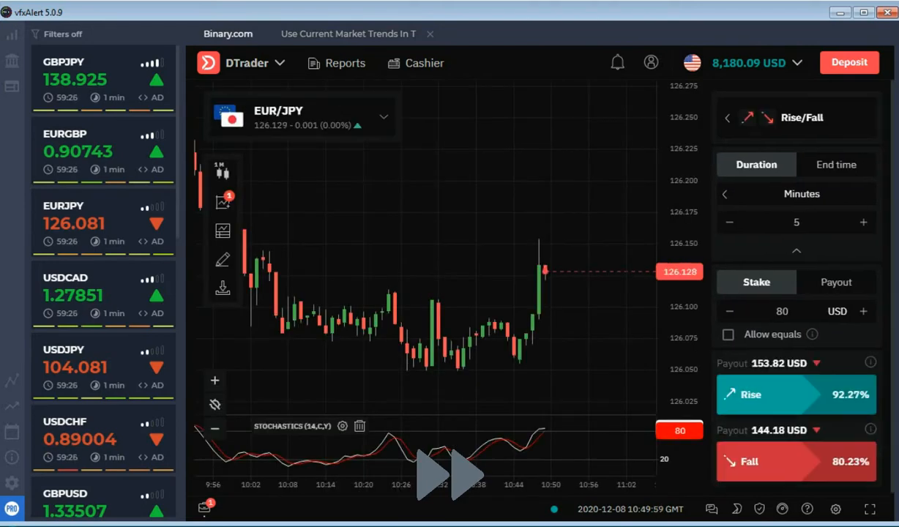
pyautogui.click(348, 34)
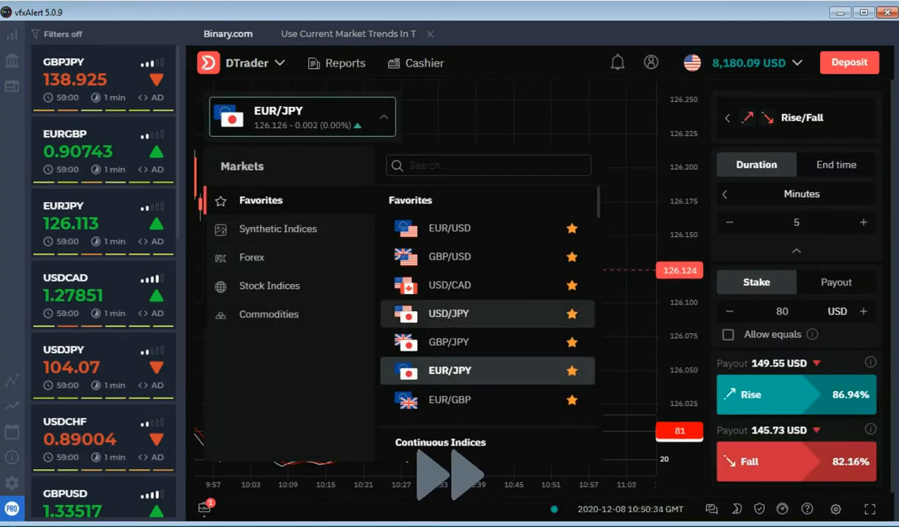
pyautogui.click(449, 284)
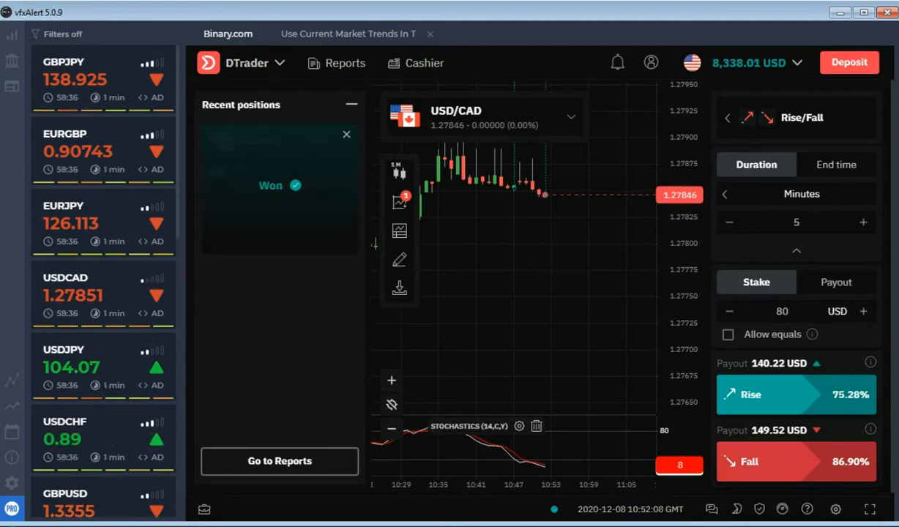
# Dismiss the Recent positions panel and put EUR/USD on the chart, balance 8,258.01 USD
pyautogui.click(346, 134)
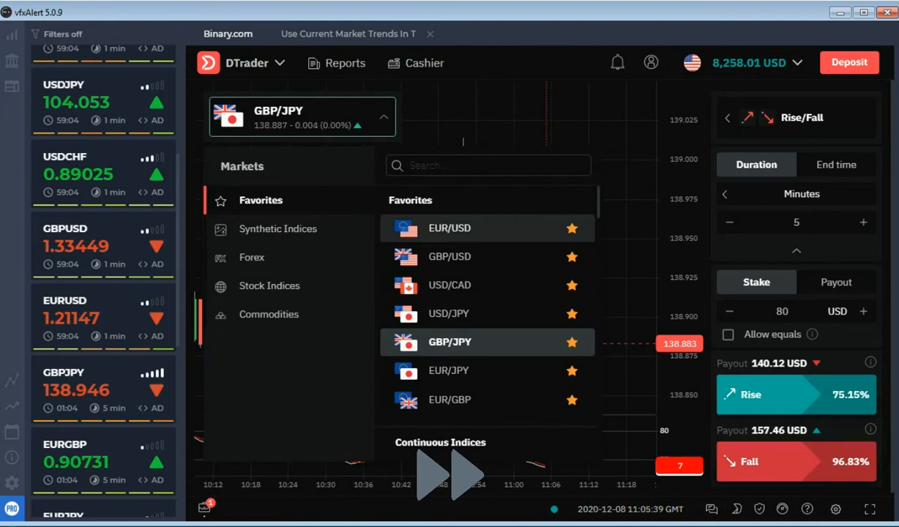
pyautogui.click(450, 228)
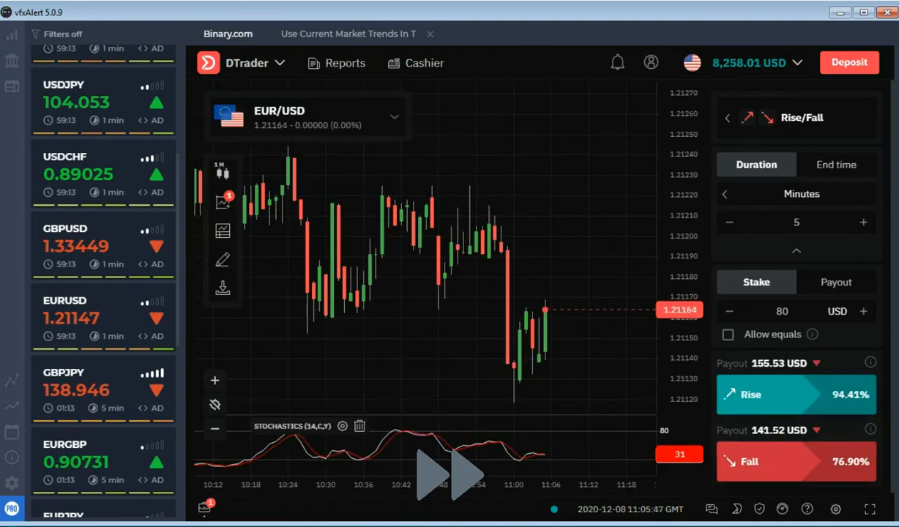
pyautogui.click(12, 35)
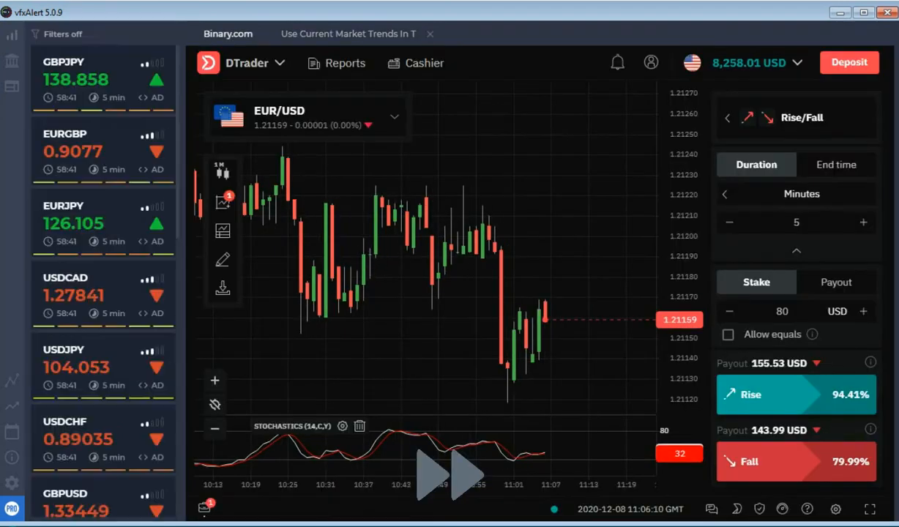
# Browse favourite pairs USD/CAD, EUR/GBP, EUR/JPY and EUR/USD looking for a setup
pyautogui.click(394, 117)
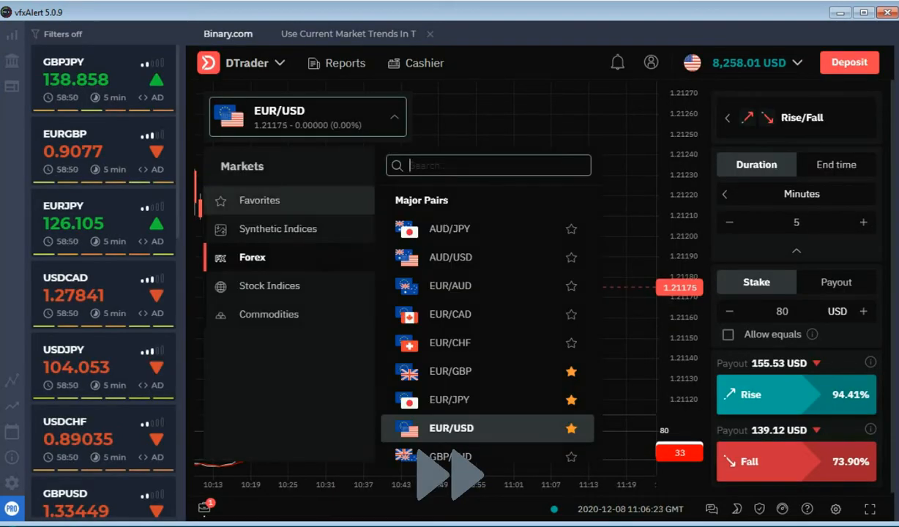
pyautogui.click(260, 199)
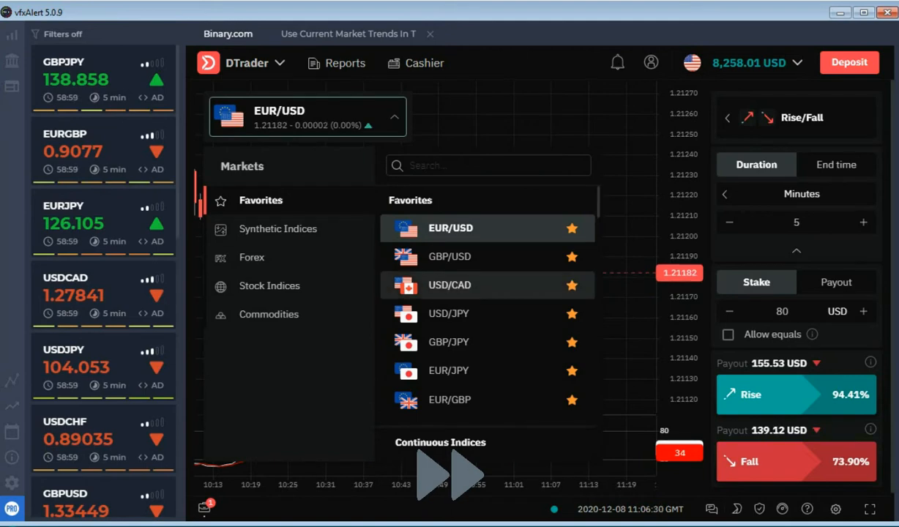
pyautogui.click(449, 284)
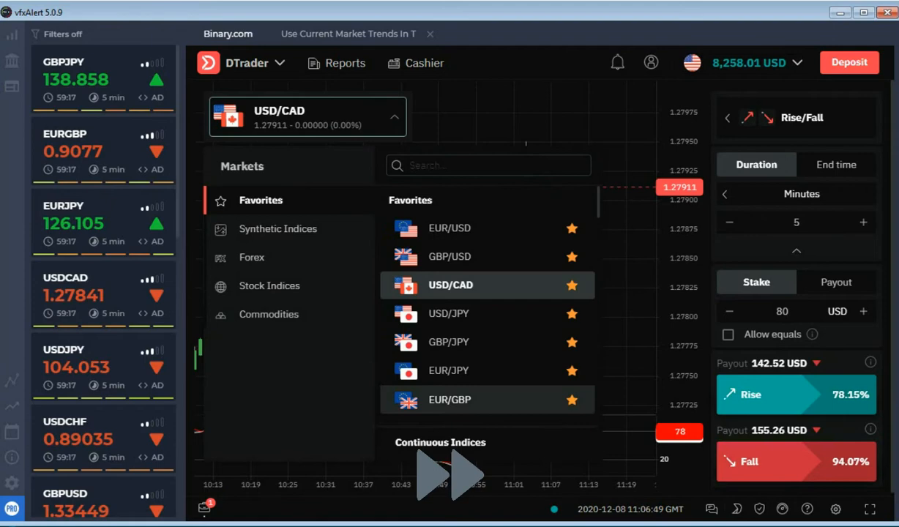
pyautogui.click(450, 400)
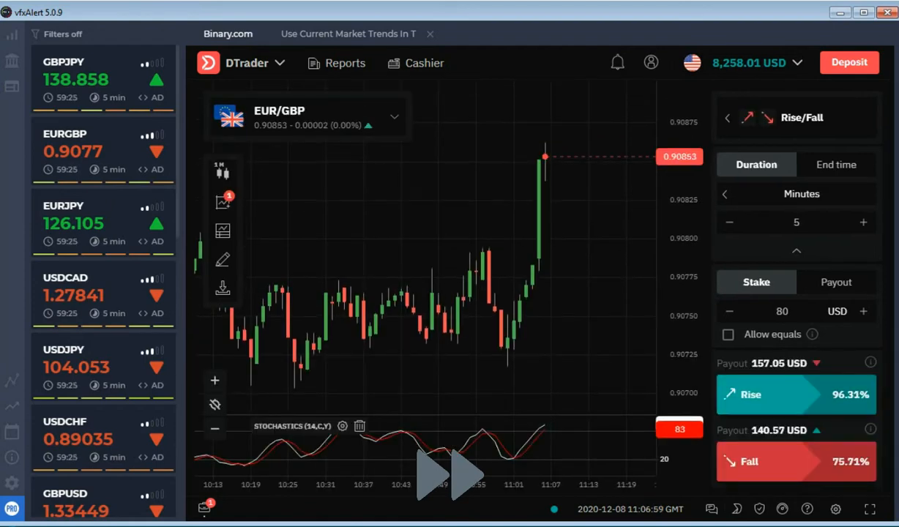
pyautogui.click(308, 117)
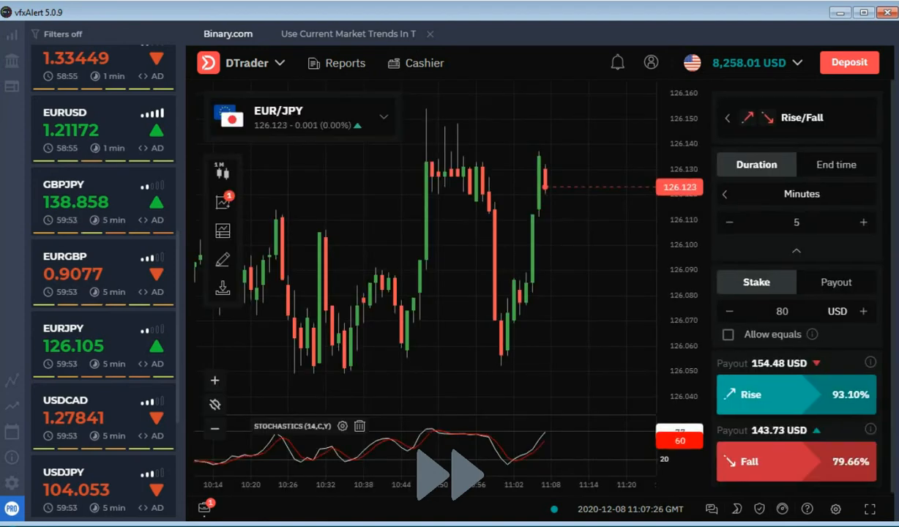
pyautogui.click(301, 117)
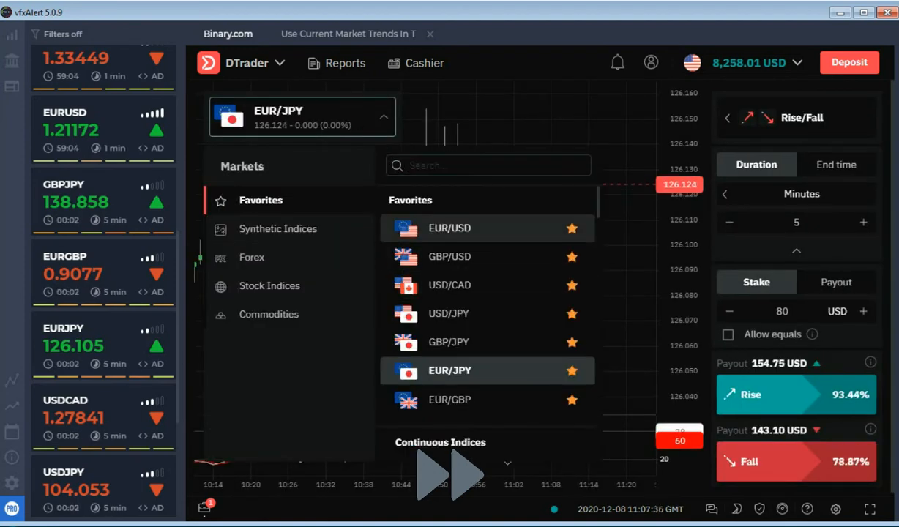
pyautogui.click(449, 229)
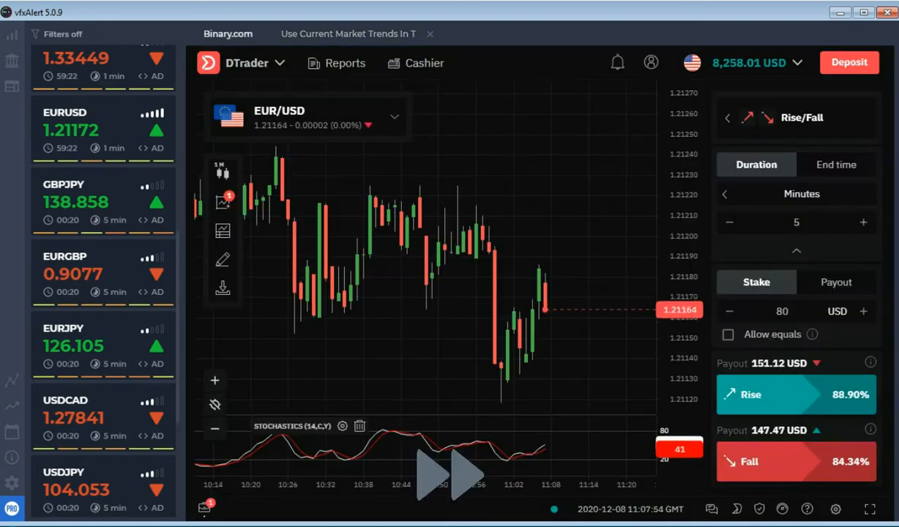
# Select GBP/JPY and buy an 80 USD 5-minute Fall option with +77.89 USD potential profit
pyautogui.click(307, 117)
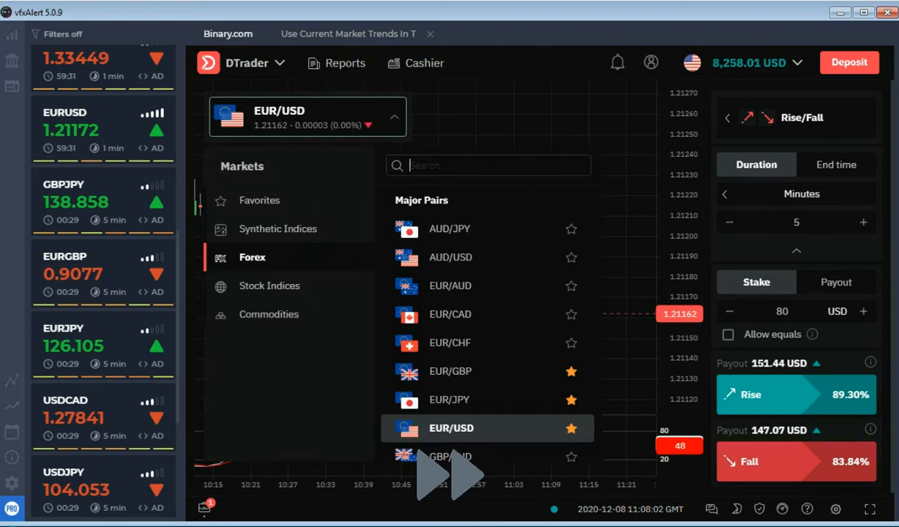
pyautogui.click(260, 200)
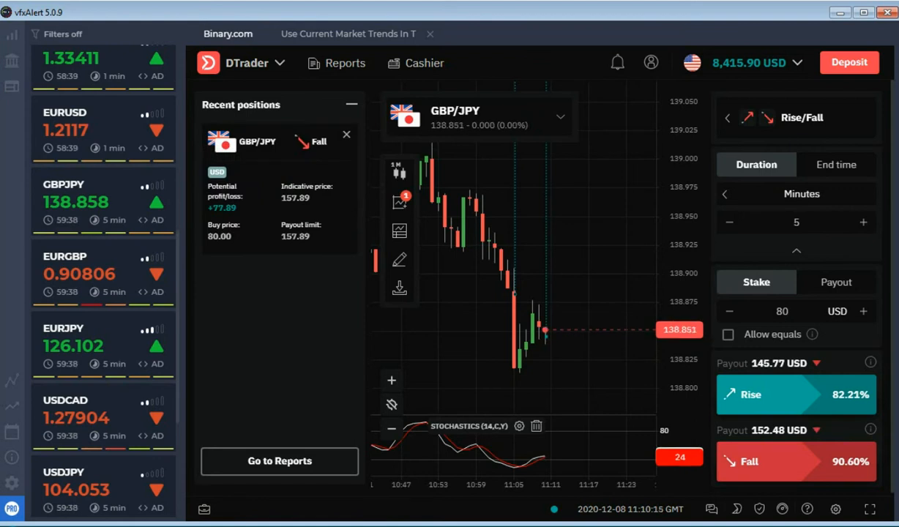
# Dismiss the finished GBP/JPY position card and chart EUR/USD, balance 8,415.90 USD
pyautogui.click(345, 134)
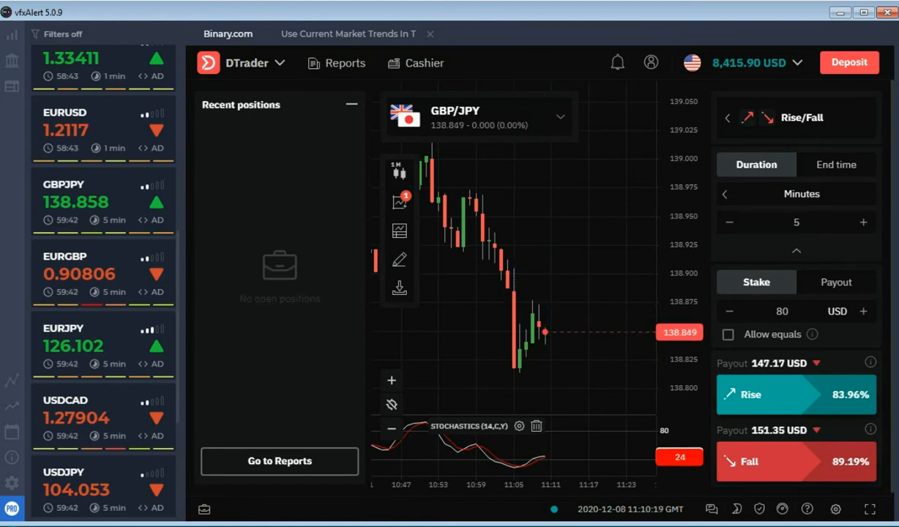
pyautogui.click(103, 222)
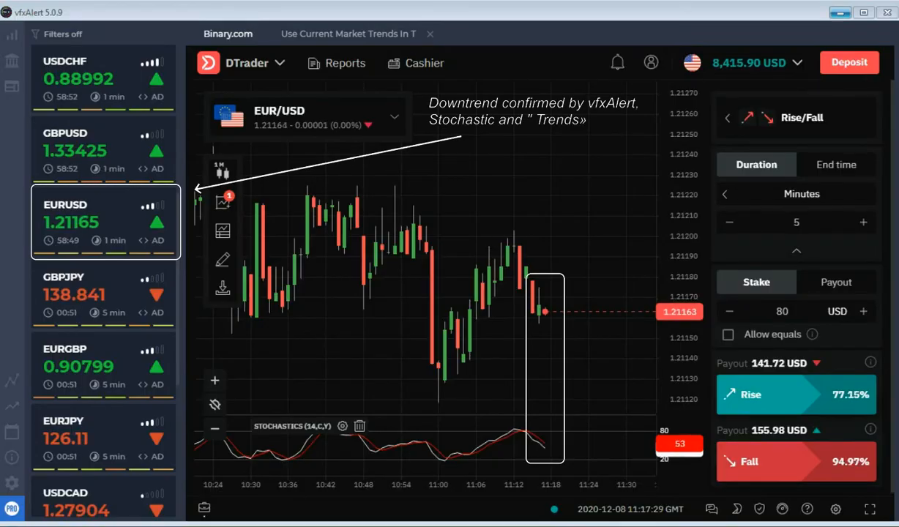
pyautogui.click(348, 34)
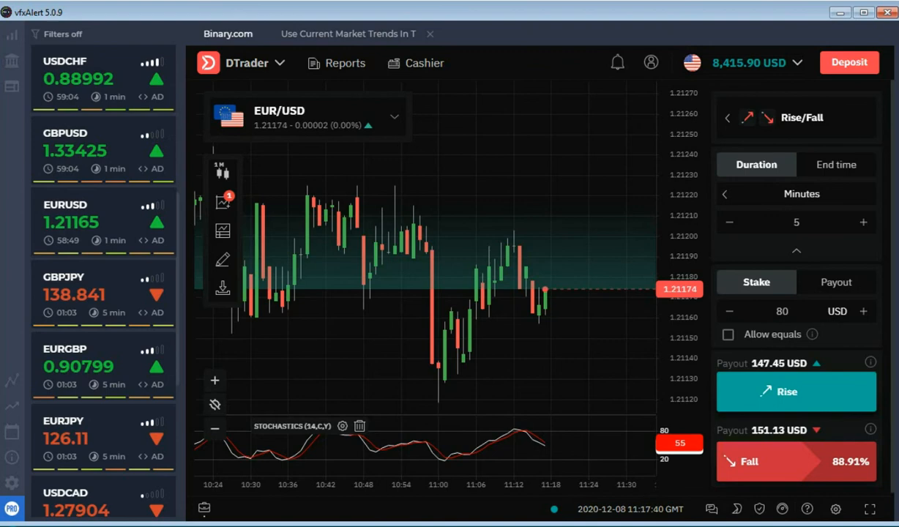
# Buy an 80 USD Rise option on EUR/USD, then browse over to EUR/JPY while it runs
pyautogui.click(797, 392)
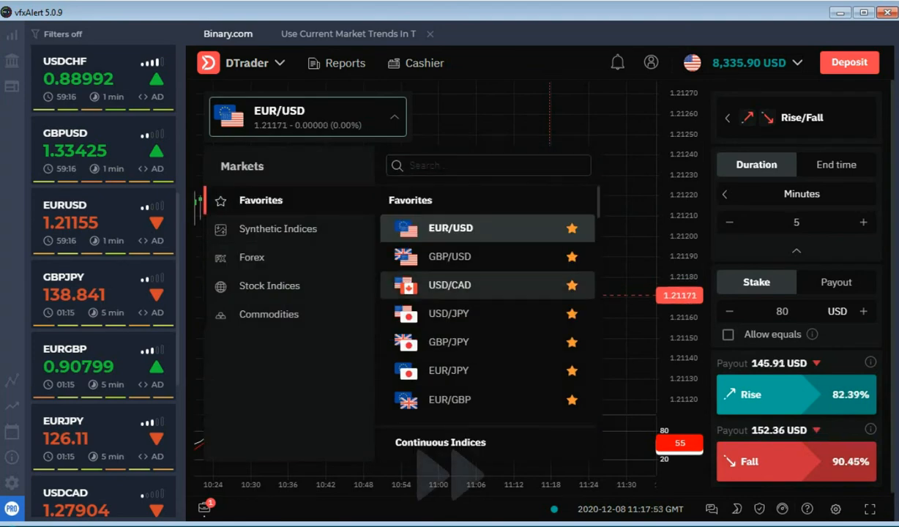
pyautogui.click(449, 284)
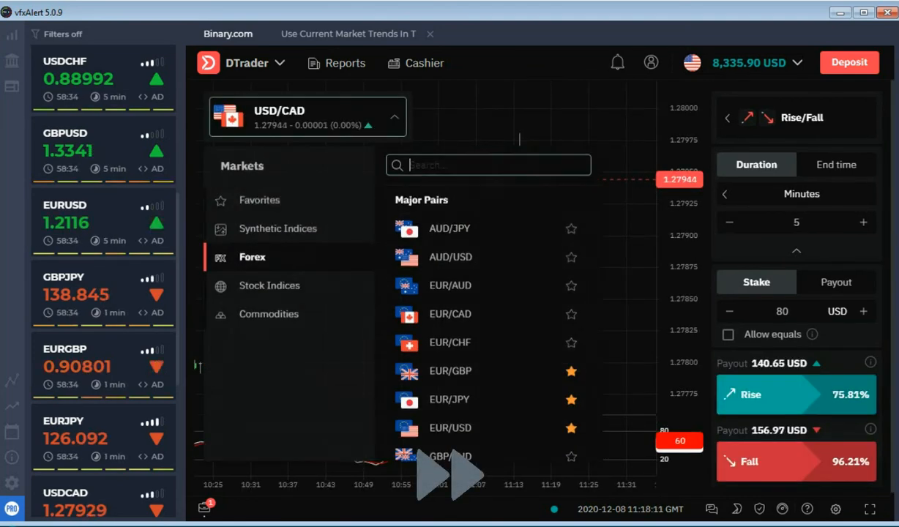
pyautogui.click(449, 454)
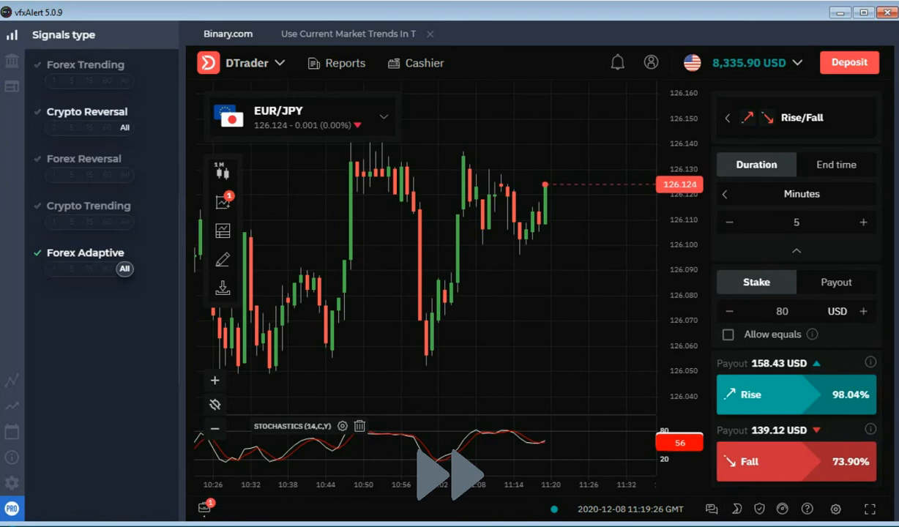
pyautogui.click(12, 35)
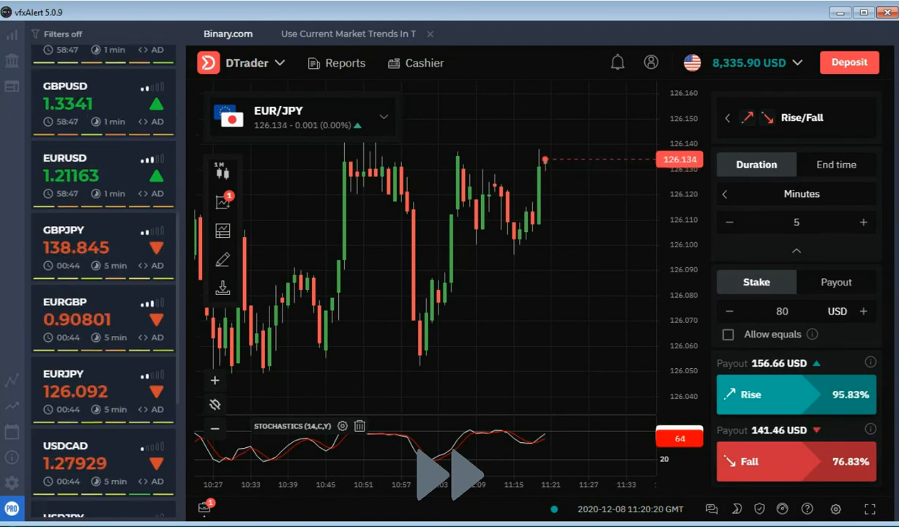
# Return to EUR/USD, watch the Rise option win at 8,483.35 USD and dismiss its card
pyautogui.click(384, 118)
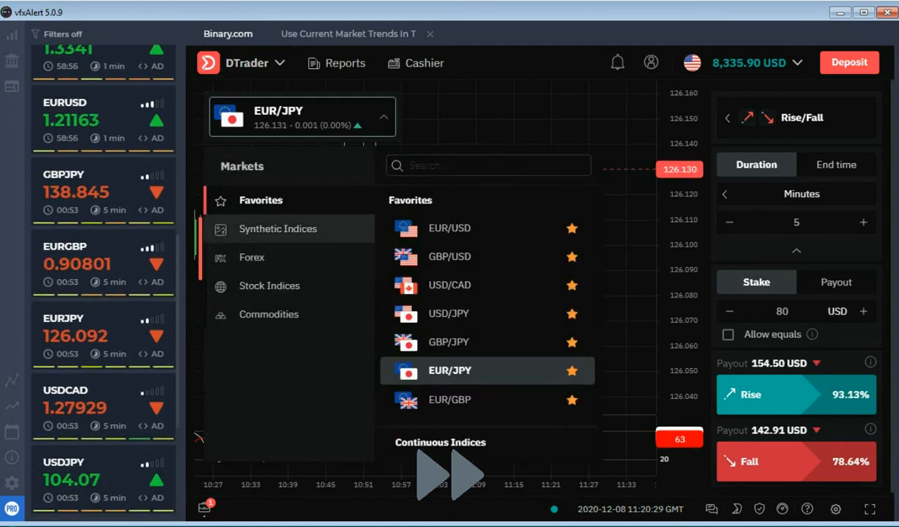
pyautogui.click(450, 284)
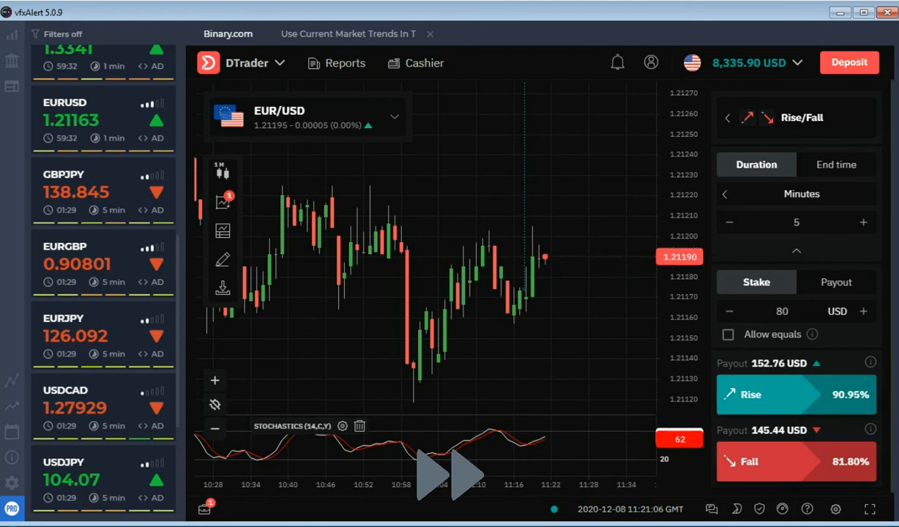
pyautogui.click(796, 396)
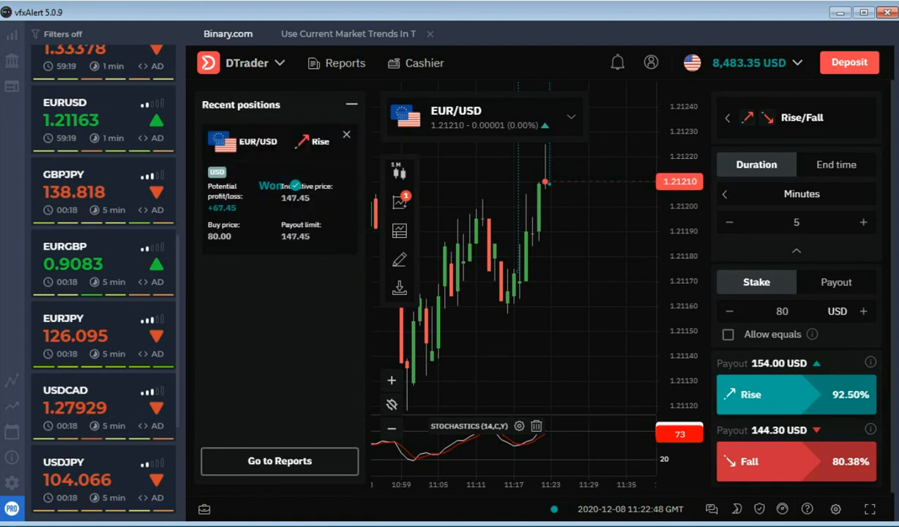
pyautogui.click(346, 135)
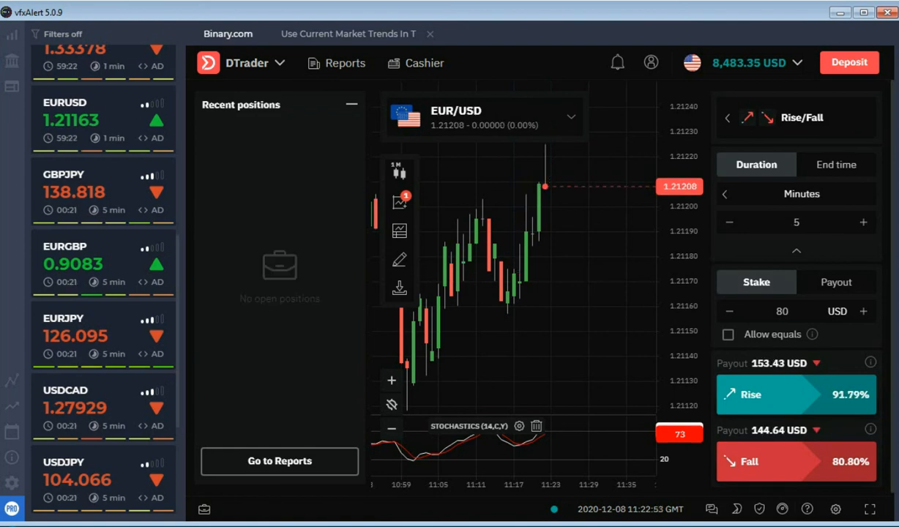